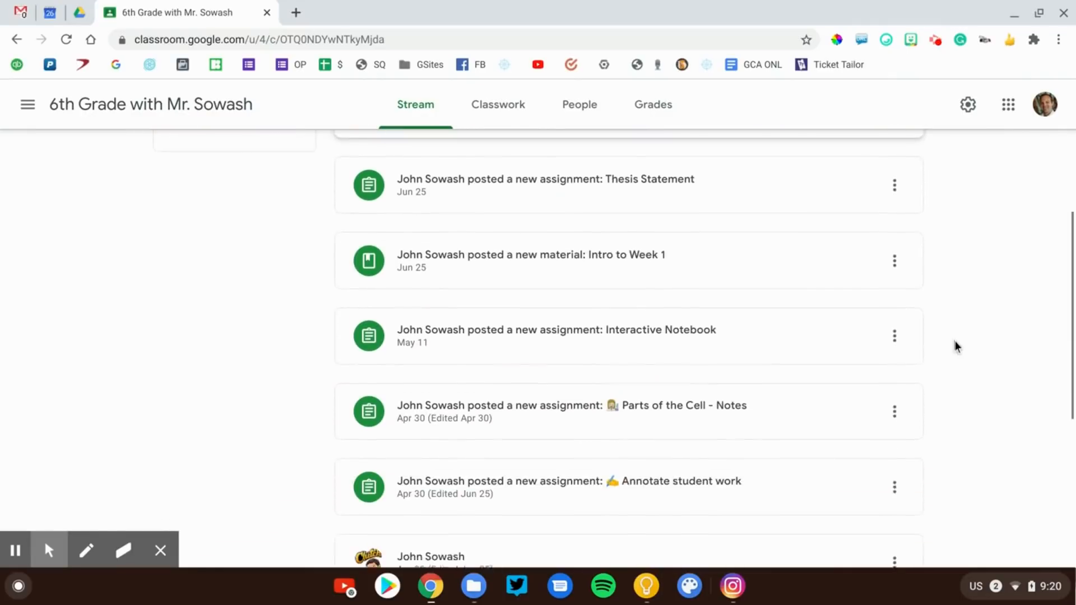
scroll("down", 3)
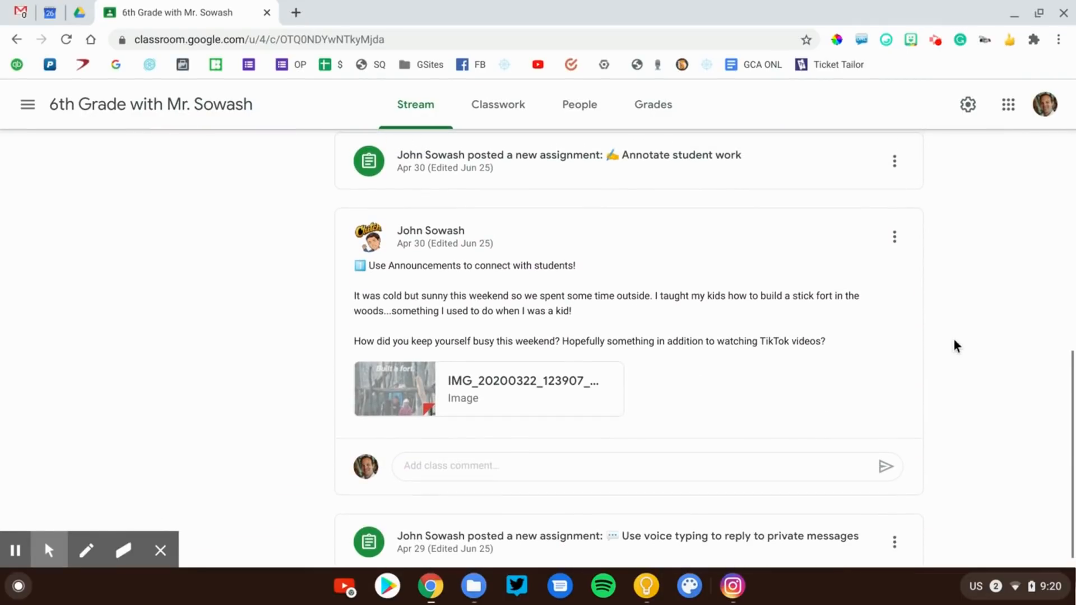